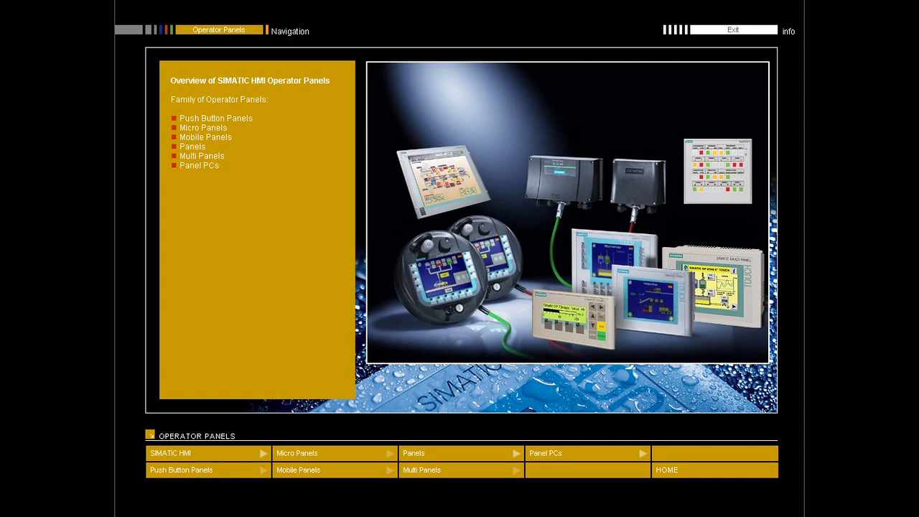
mouse_move(147, 445)
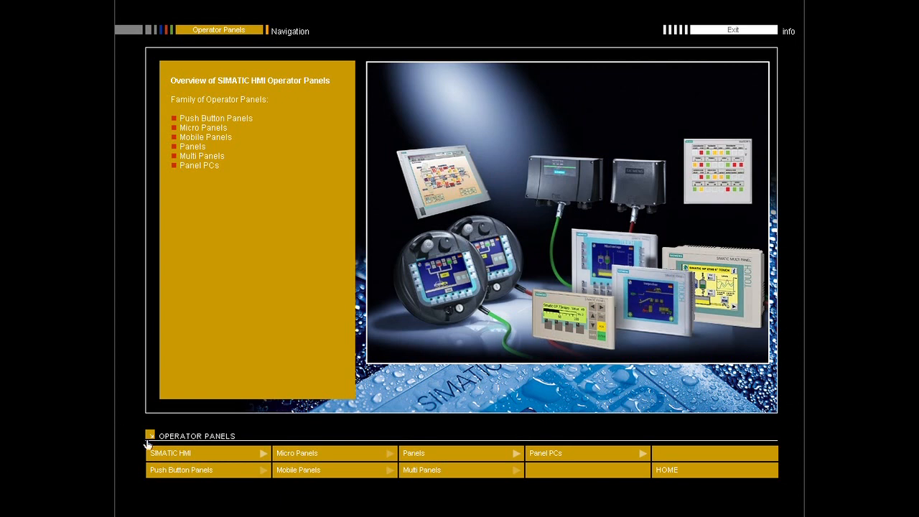
Open the SIMATIC HMI Product family page showing the product hierarchy diagram.
click(208, 453)
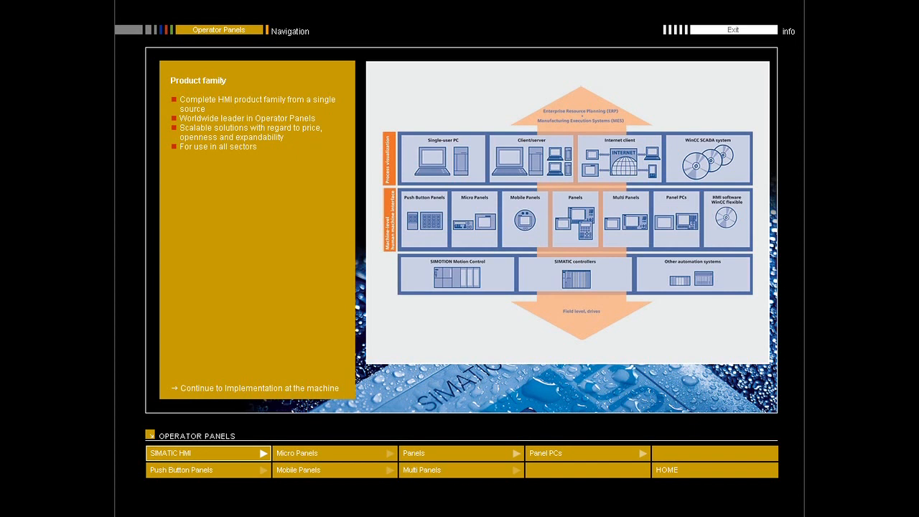
mouse_move(100, 479)
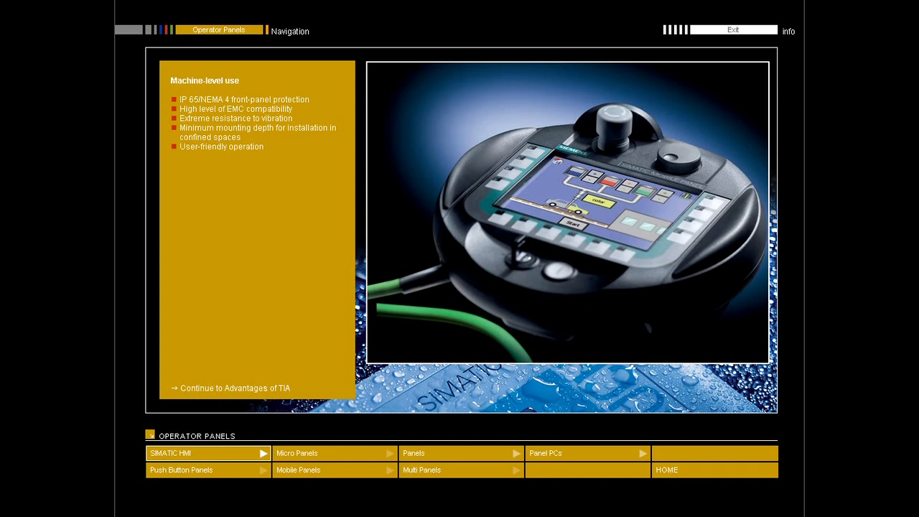
mouse_move(160, 427)
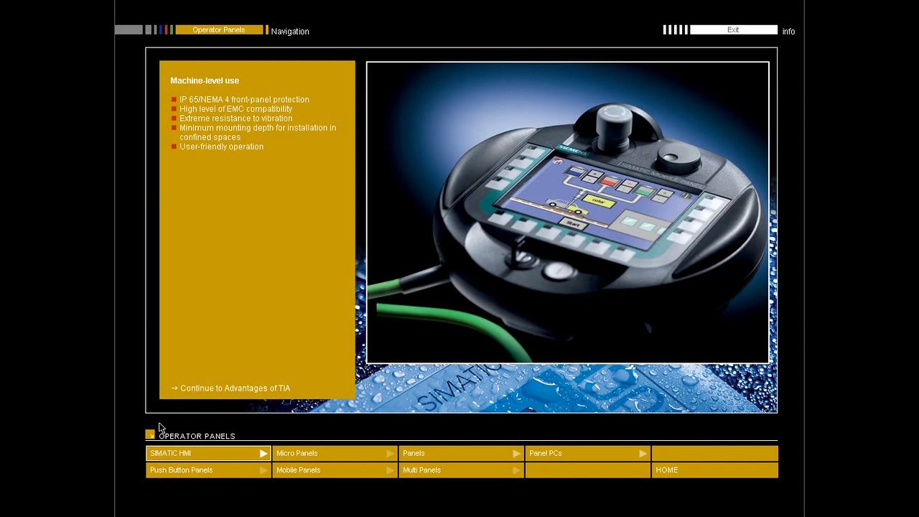
Advance past the machine-level use page to the Totally Integrated Automation page.
click(229, 388)
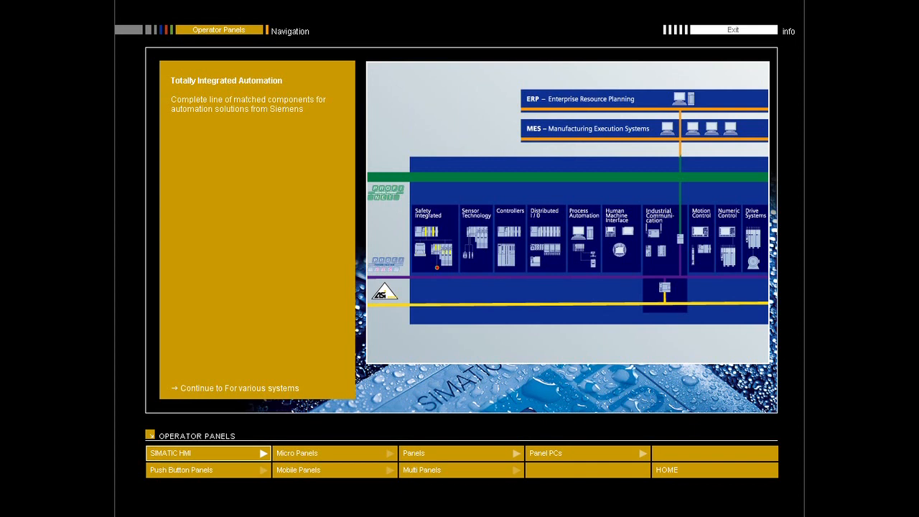
Go to the 'For a wide variety of automation systems' page via the SIMATIC HMI menu.
click(223, 388)
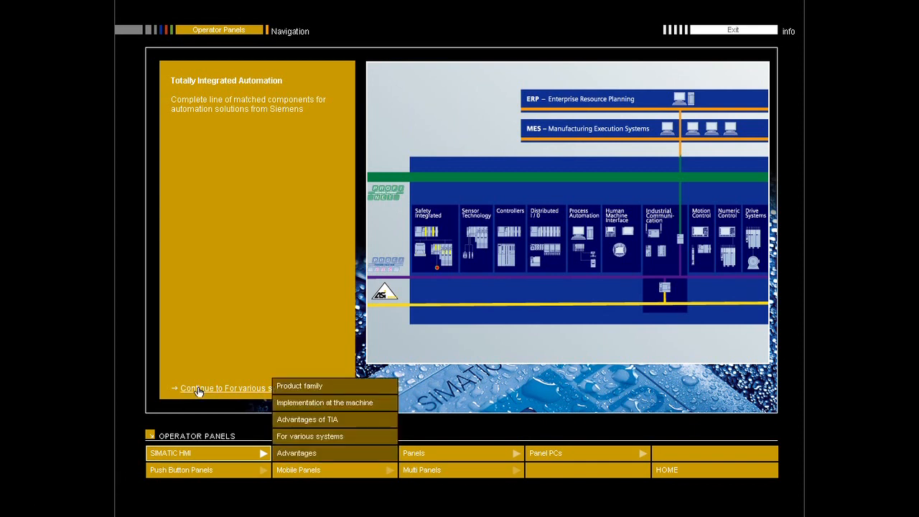
click(310, 436)
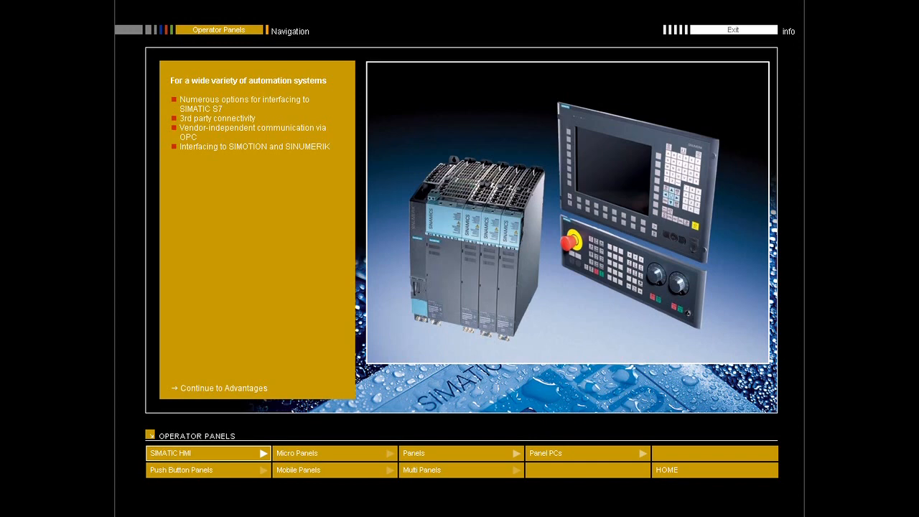
mouse_move(180, 389)
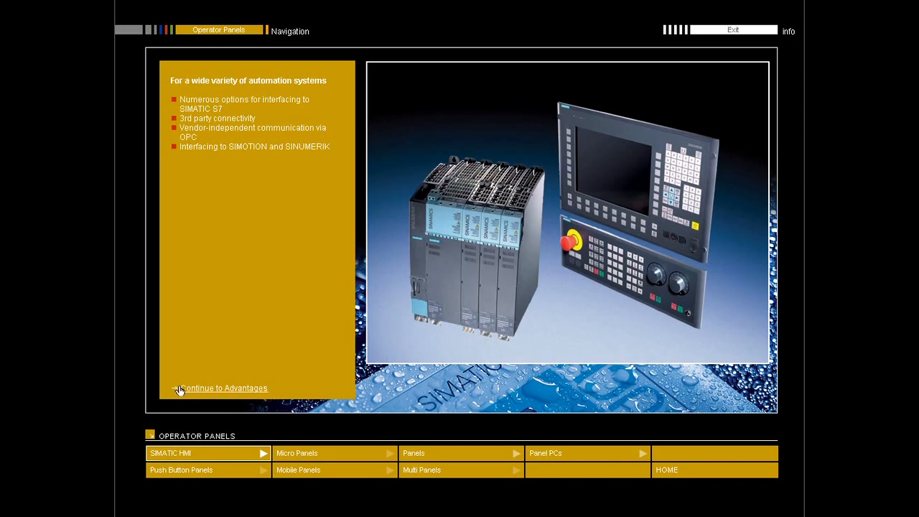
Continue to the 'Additional advantages at a glance' page.
click(224, 388)
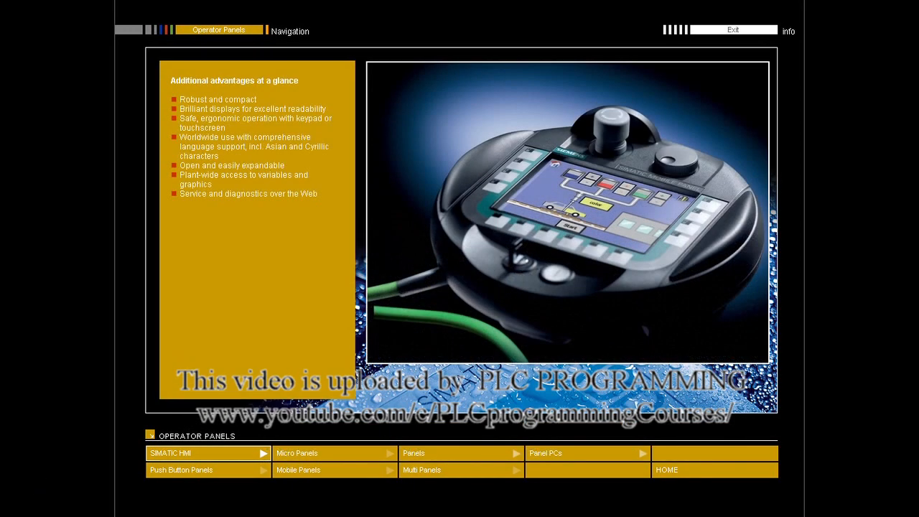